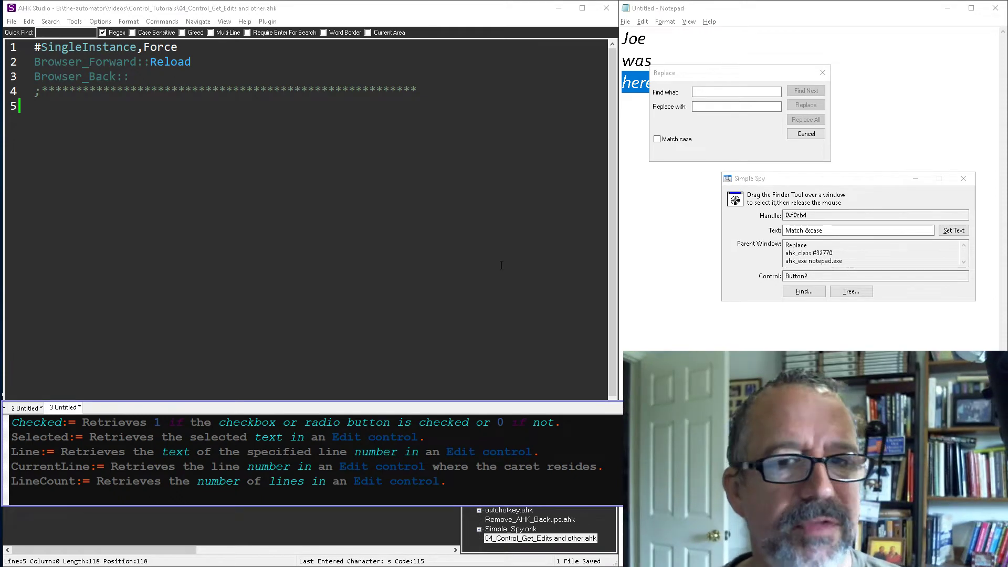
{"action": "mouse_move", "coordinate": [495, 257]}
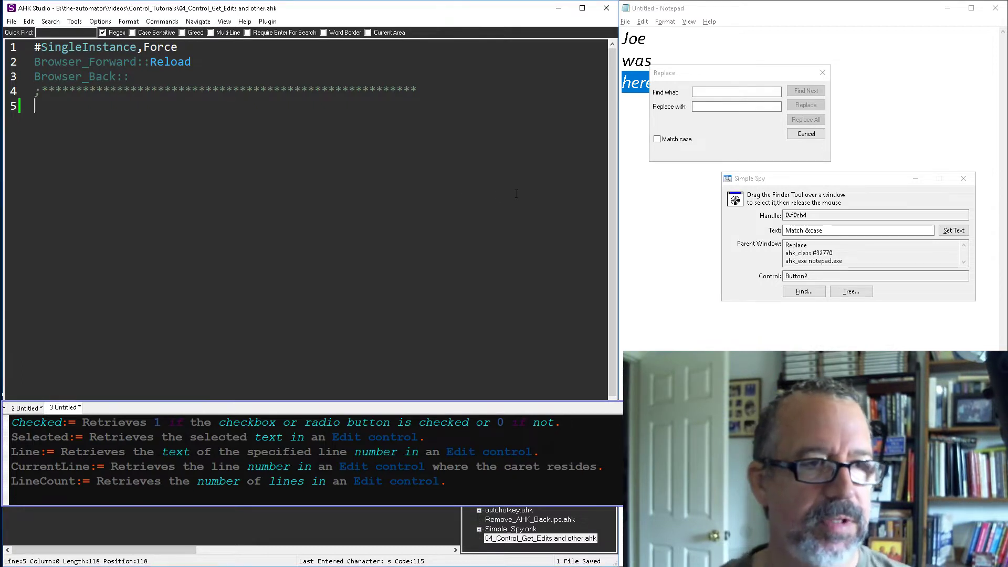
- Write line 5 as ControlGet,var,Checked,, leaving the later parameters empty for now
{"action": "type", "text": "Controlg"}
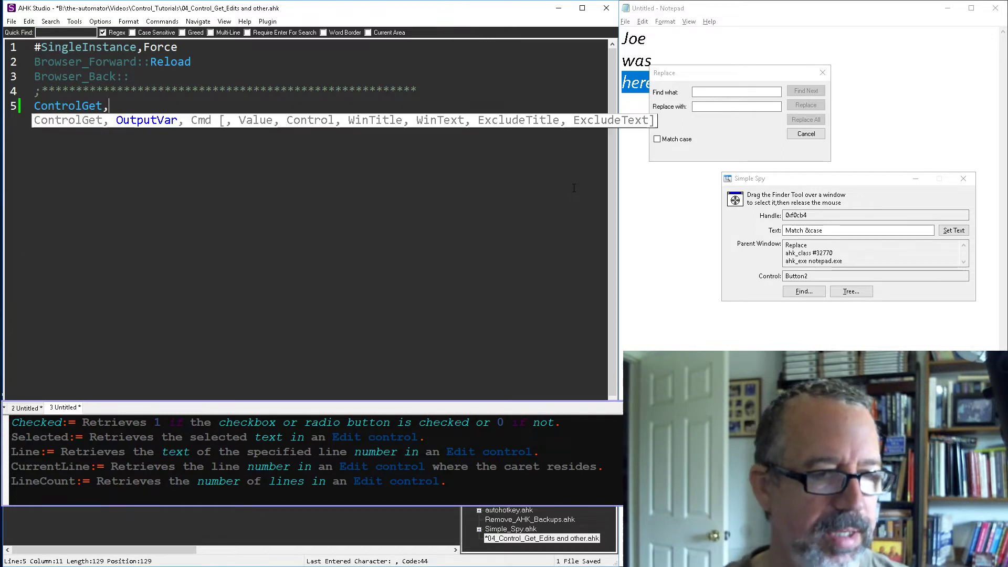
{"action": "type", "text": "v"}
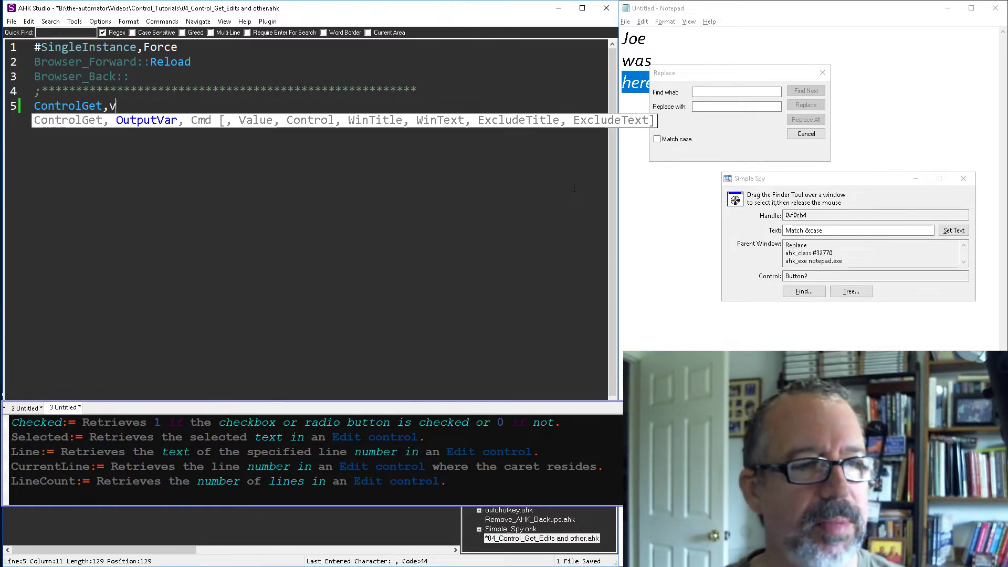
{"action": "type", "text": "ar,"}
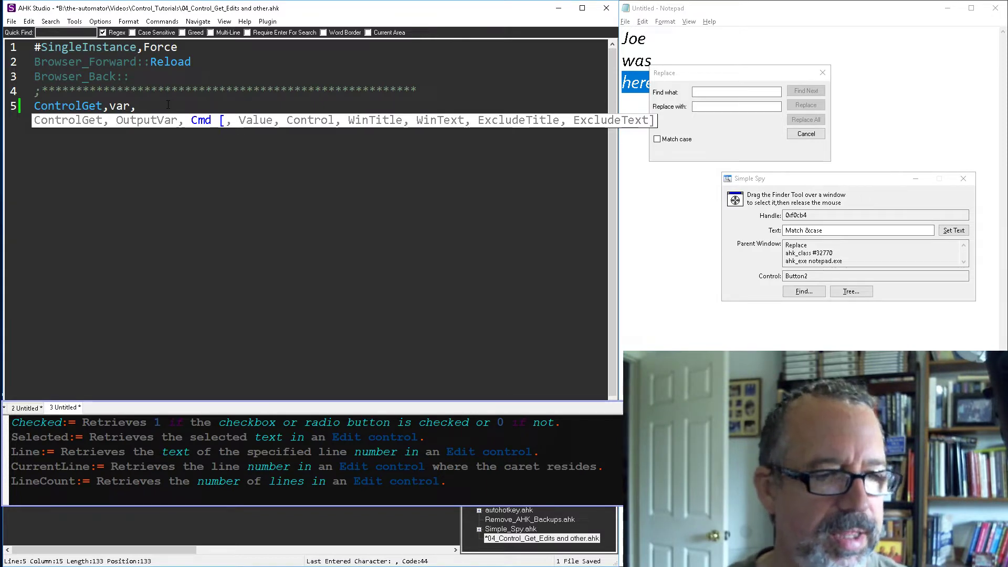
{"action": "type", "text": "C"}
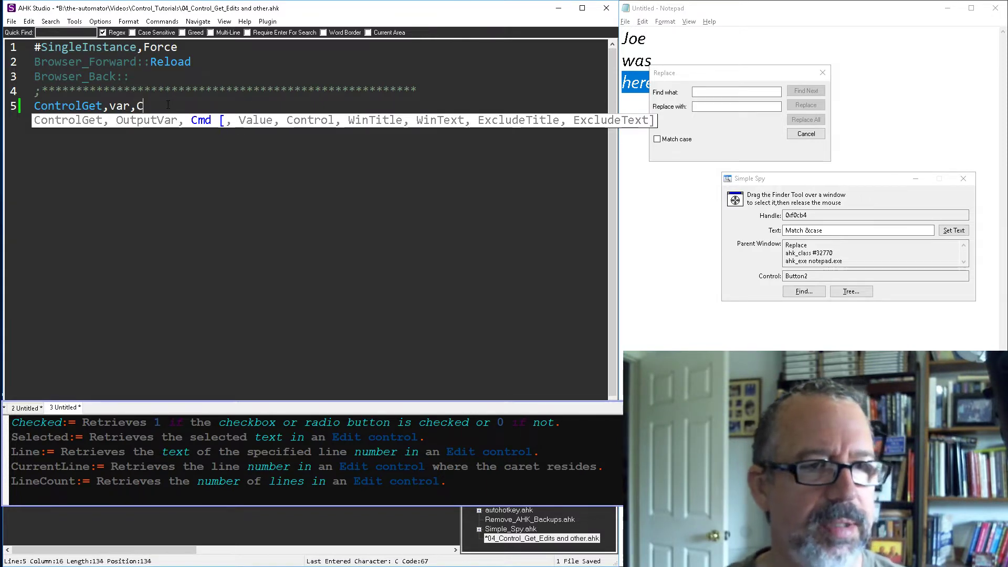
{"action": "type", "text": "hecked,,"}
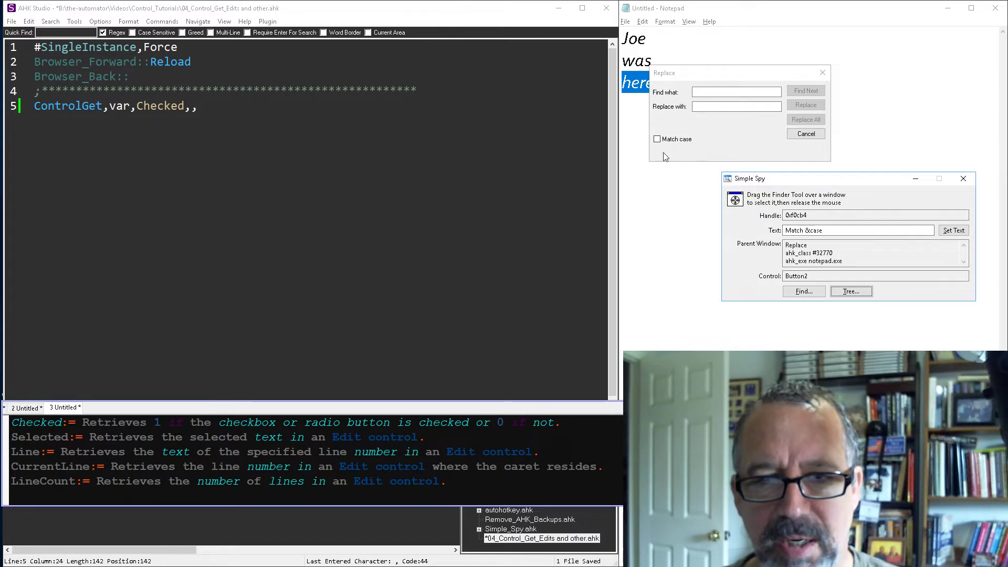
{"action": "mouse_move", "coordinate": [687, 140]}
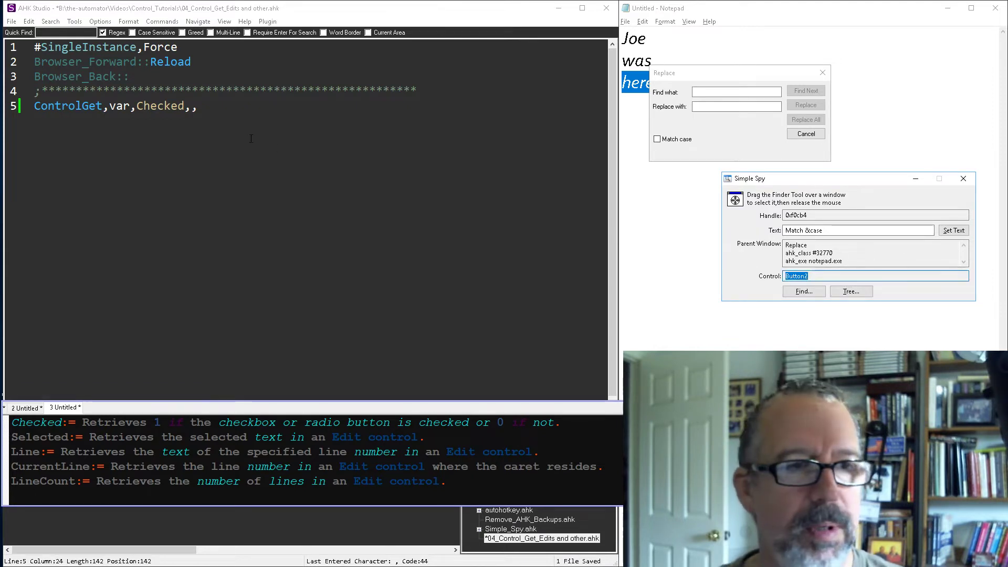
- Target control Button2 in ahk_exe notepad.exe and begin a MsgBox % line below
{"action": "type", "text": "Button2"}
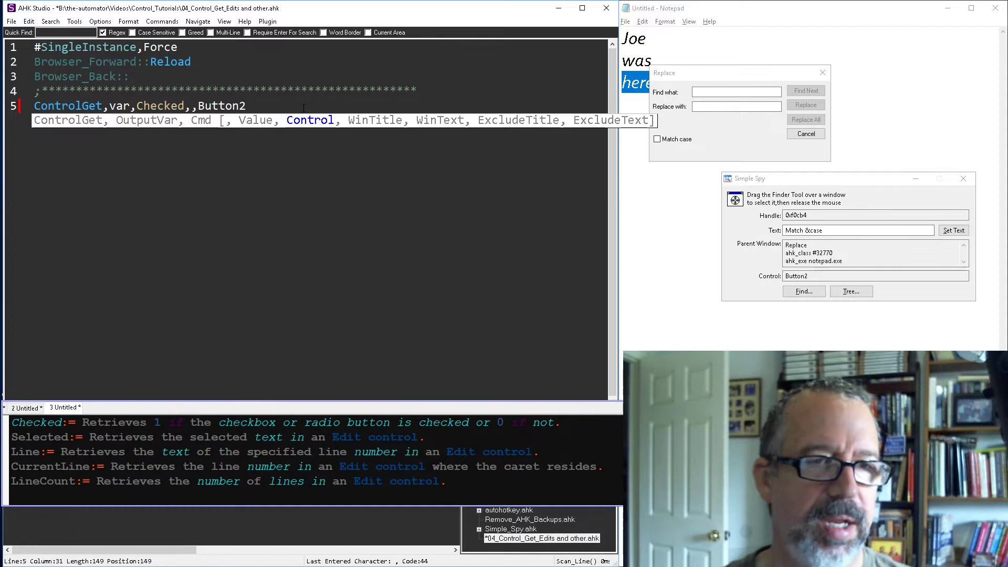
{"action": "type", "text": ","}
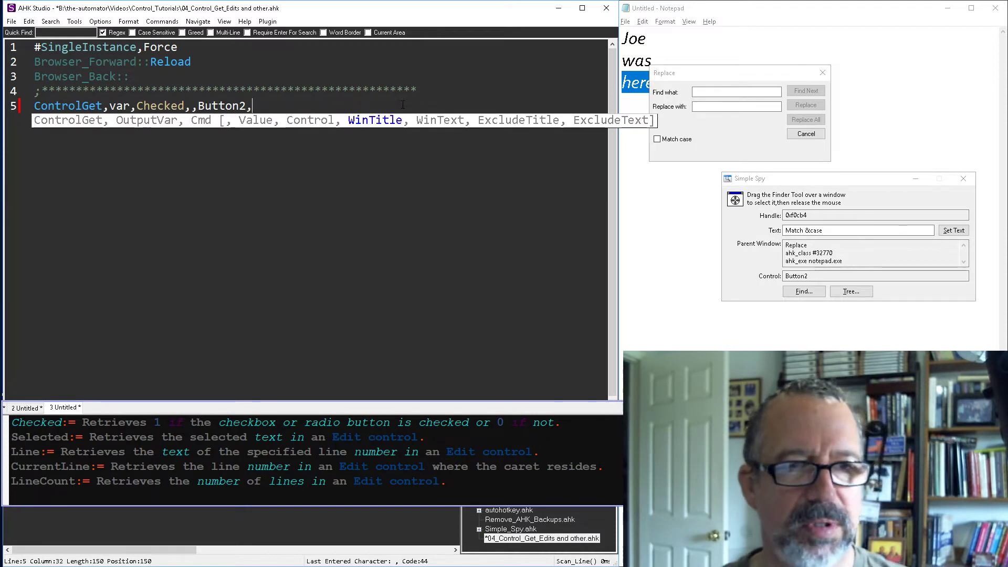
{"action": "type", "text": "ahk_class"}
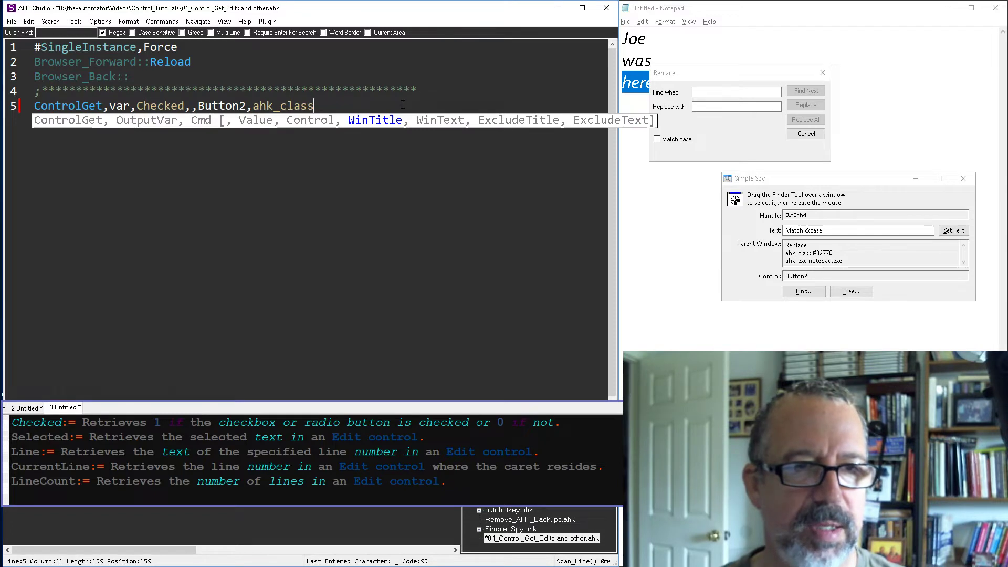
{"action": "type", "text": "ahk_exe"}
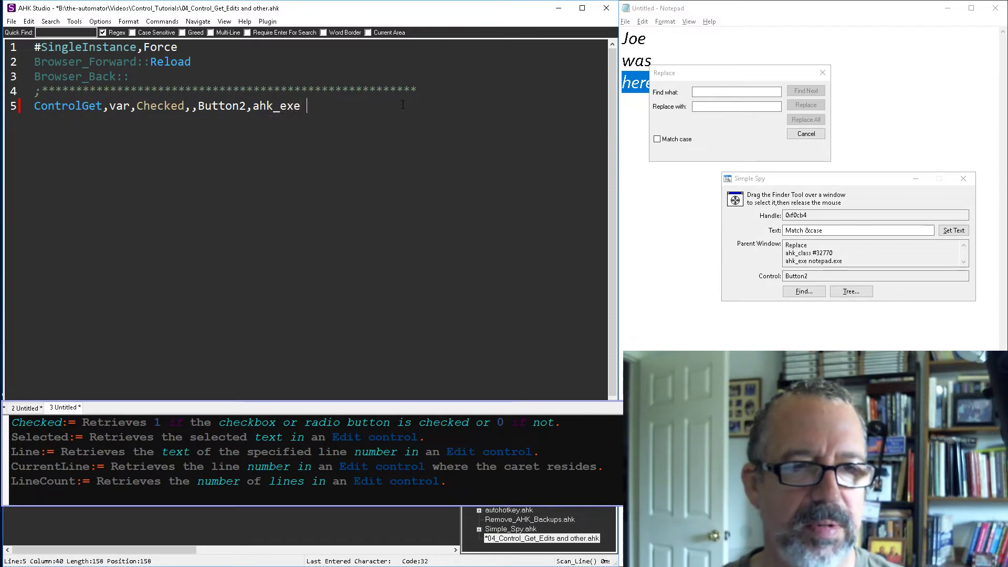
{"action": "type", "text": "notepd"}
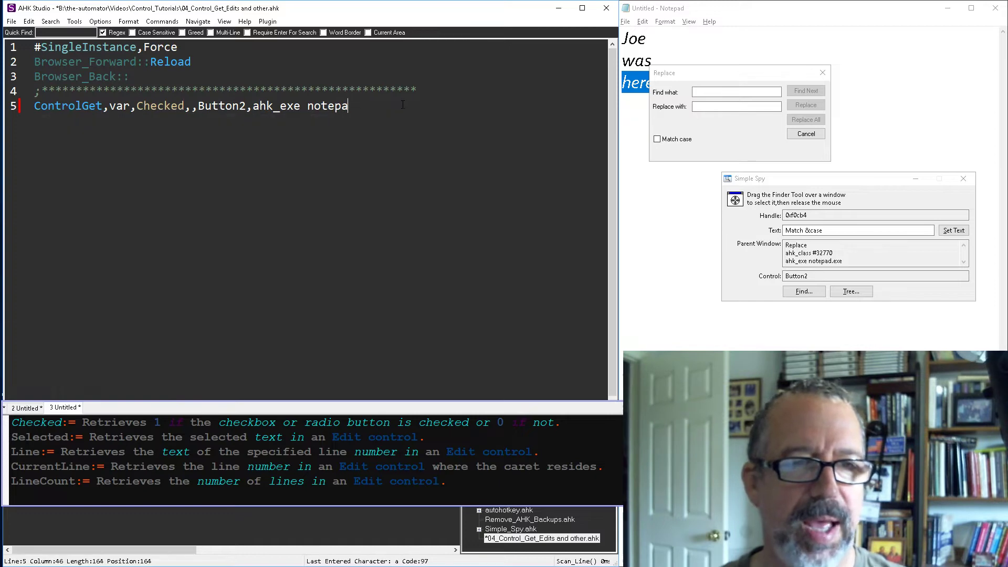
{"action": "type", "text": "d.exe"}
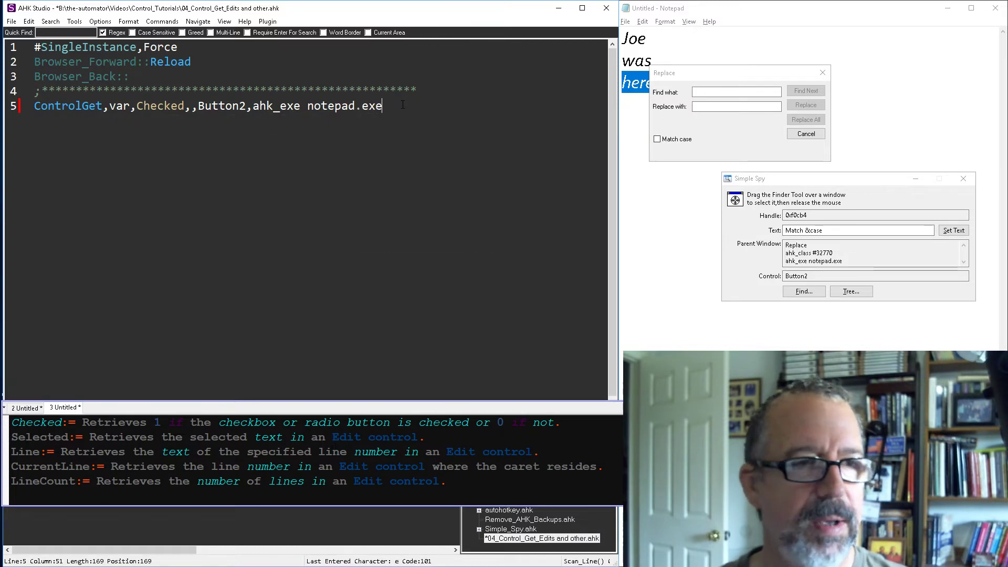
{"action": "type", "text": "ms"}
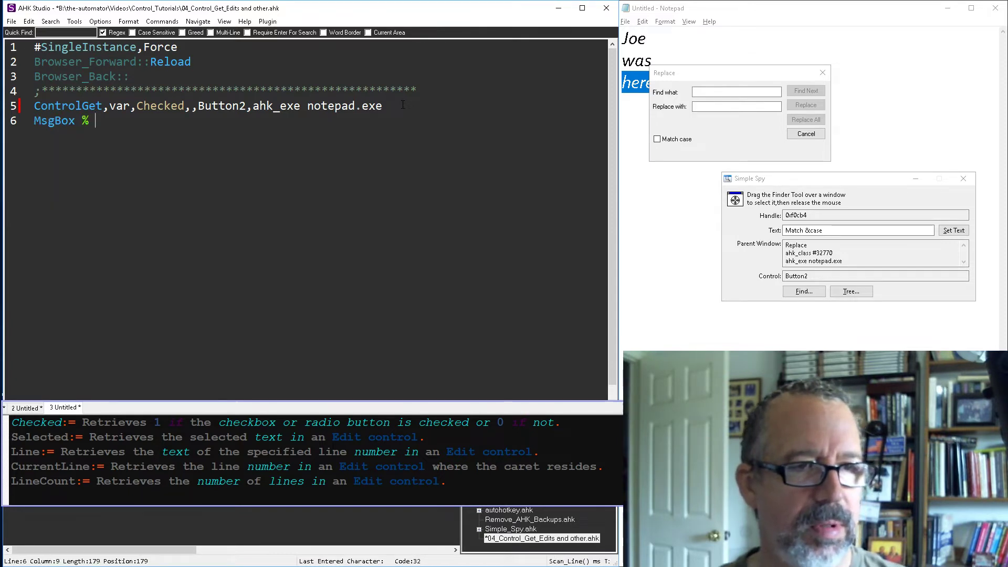
- Finish MsgBox % var and run it, which reports 1 for Notepad's checked Match case box
{"action": "type", "text": "var"}
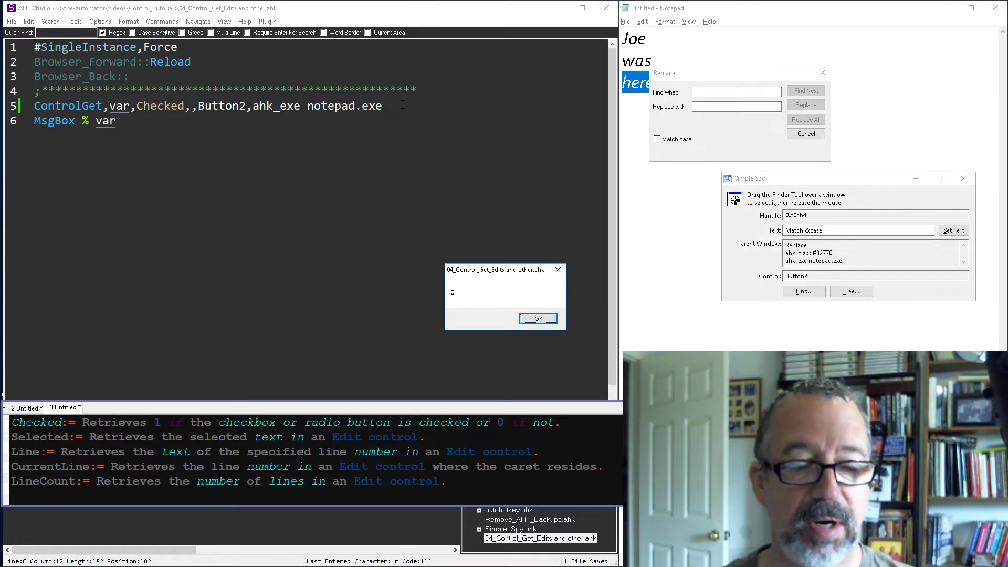
{"action": "mouse_move", "coordinate": [652, 158]}
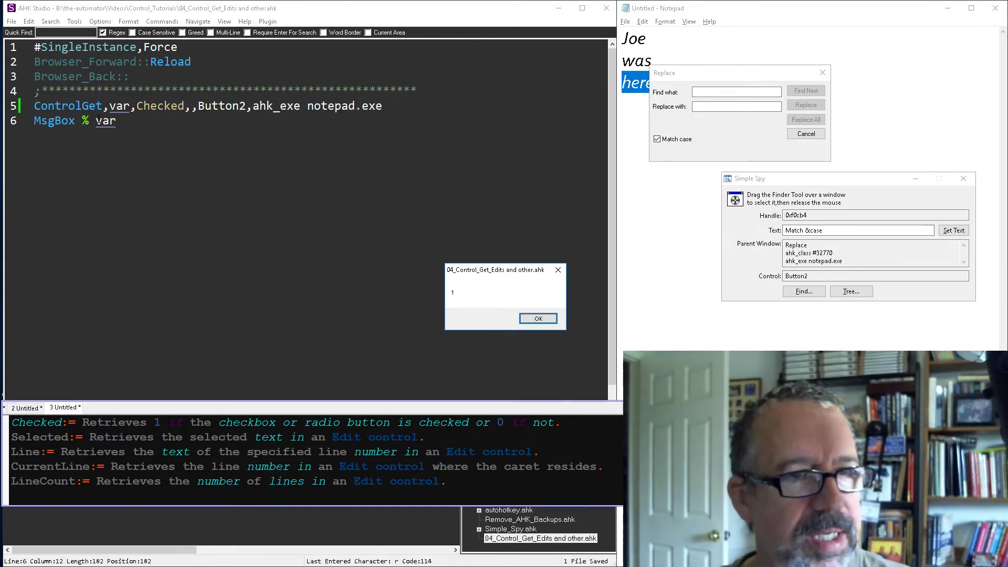
{"action": "mouse_move", "coordinate": [142, 451]}
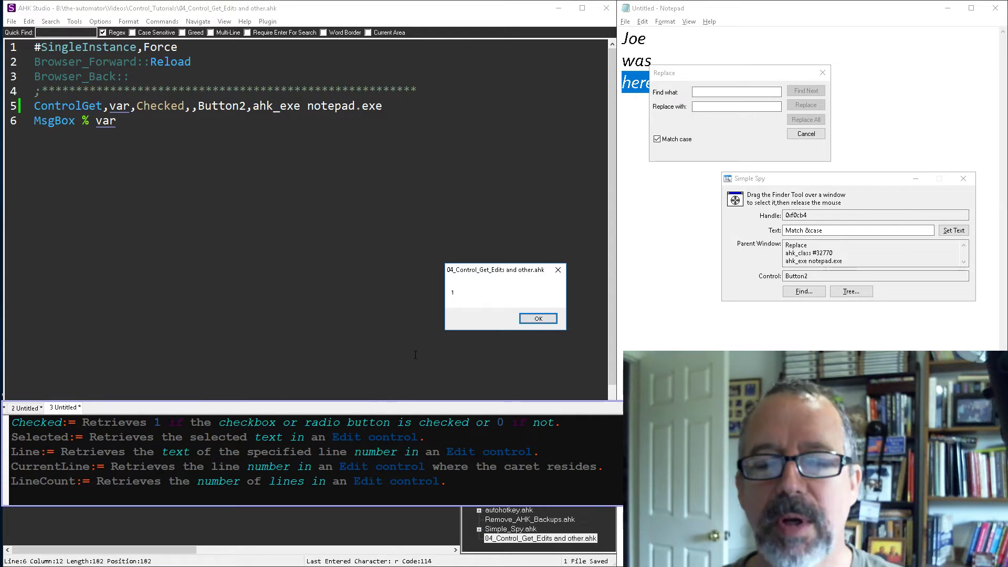
{"action": "left_click", "coordinate": [537, 318]}
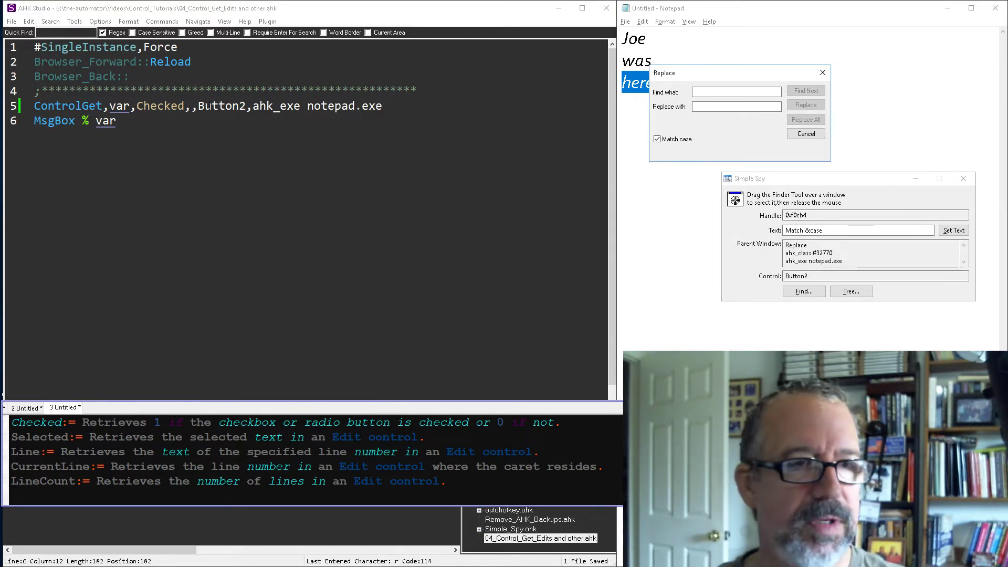
{"action": "double_click", "coordinate": [118, 105]}
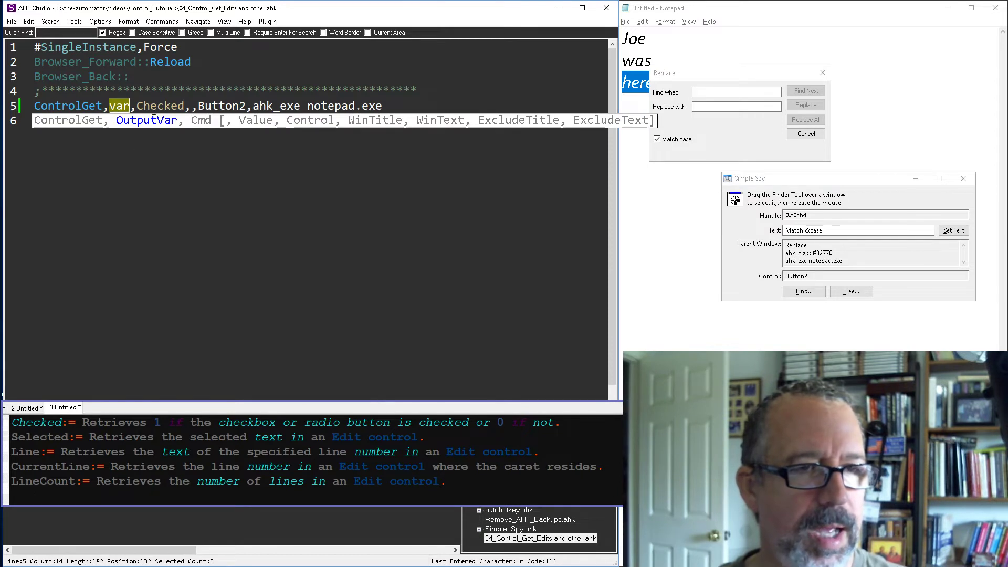
- Use Selected on Edit1 and run the script, reporting the selected words 'was' then 'here'
{"action": "type", "text": "S"}
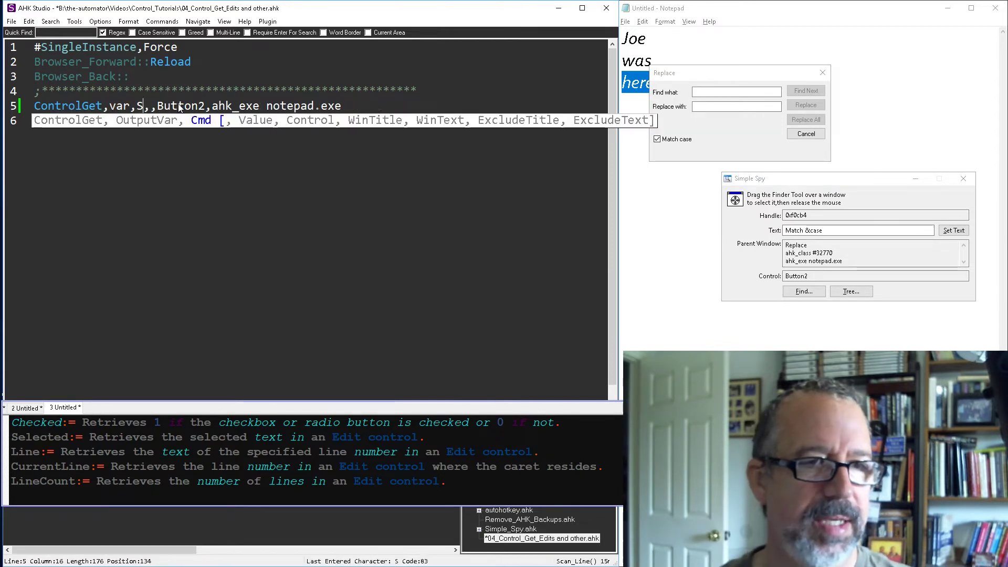
{"action": "type", "text": "elected"}
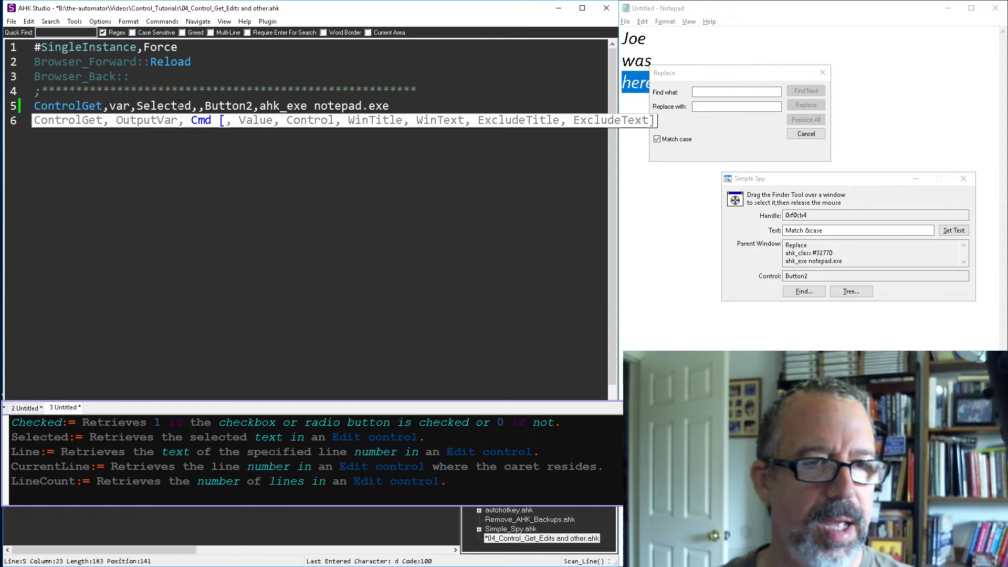
{"action": "double_click", "coordinate": [228, 105]}
{"action": "type", "text": "Edit1"}
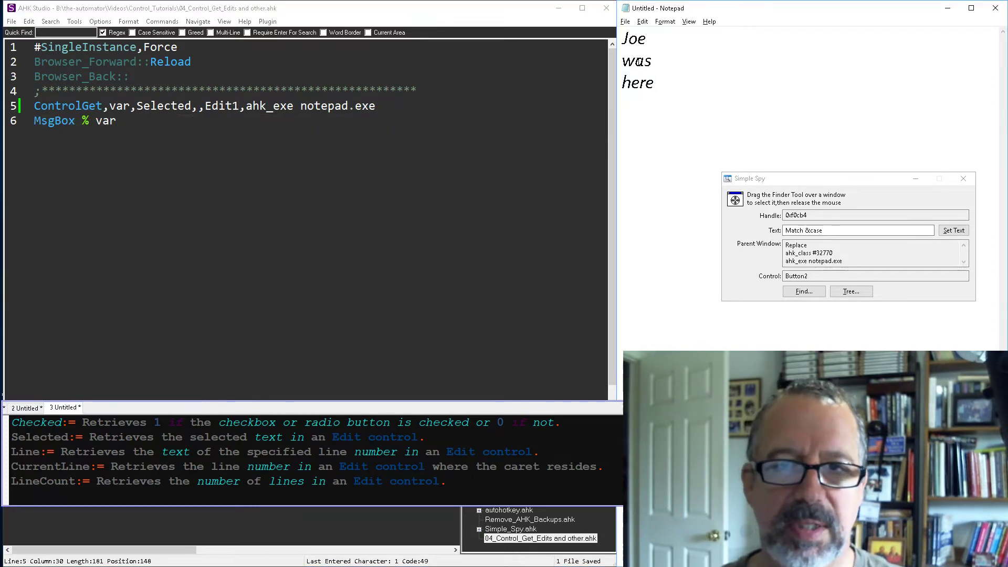
{"action": "double_click", "coordinate": [637, 61]}
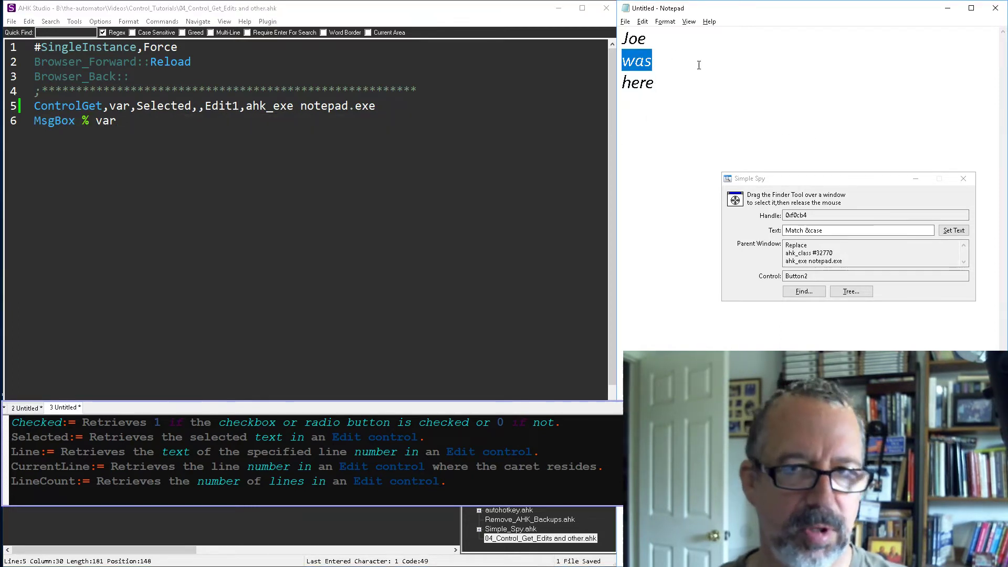
{"action": "double_click", "coordinate": [105, 119]}
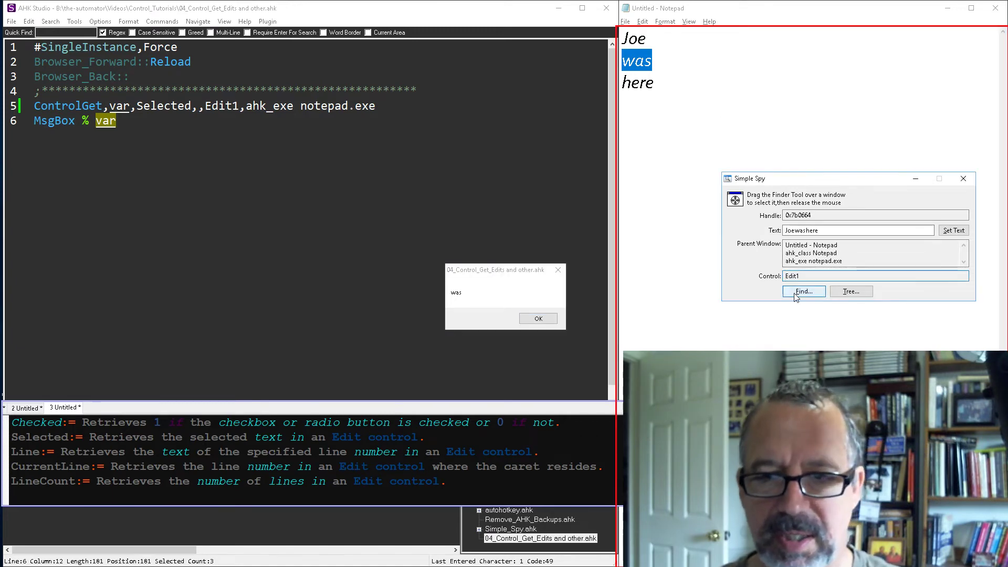
{"action": "triple_click", "coordinate": [875, 276]}
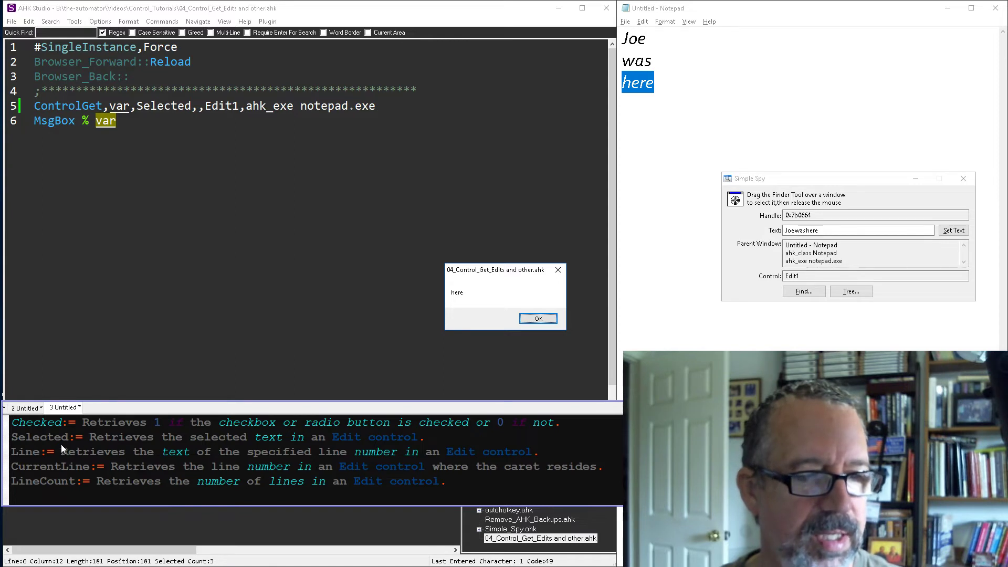
{"action": "left_click", "coordinate": [537, 318]}
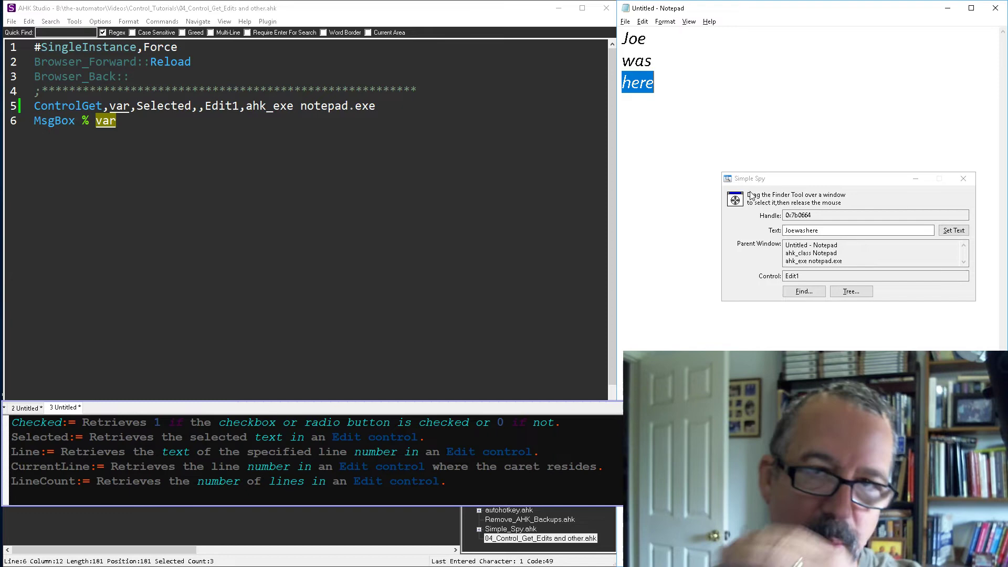
{"action": "mouse_move", "coordinate": [751, 197]}
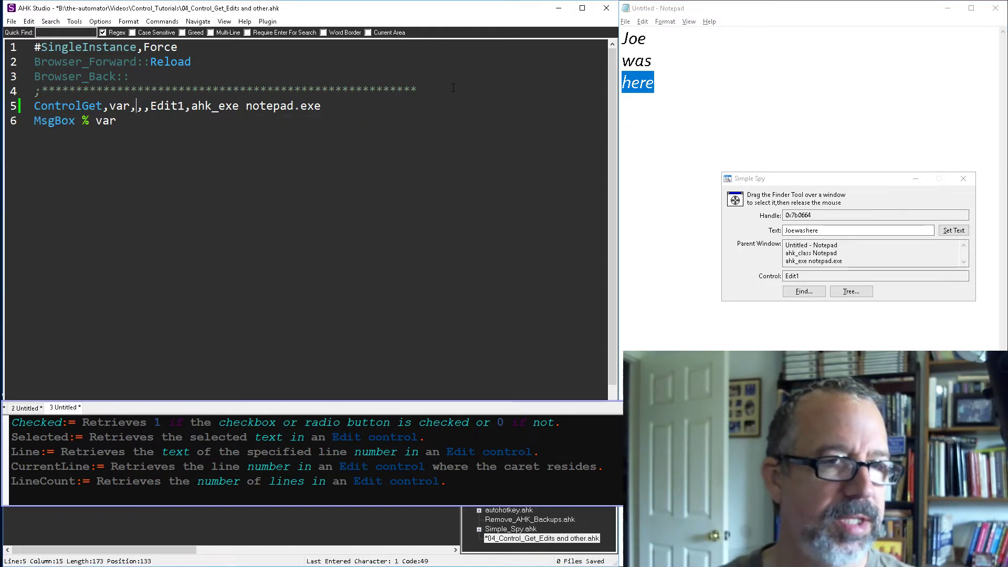
- Request Line 2 of Edit1 instead, which the message box reports as 'was'
{"action": "type", "text": "Line"}
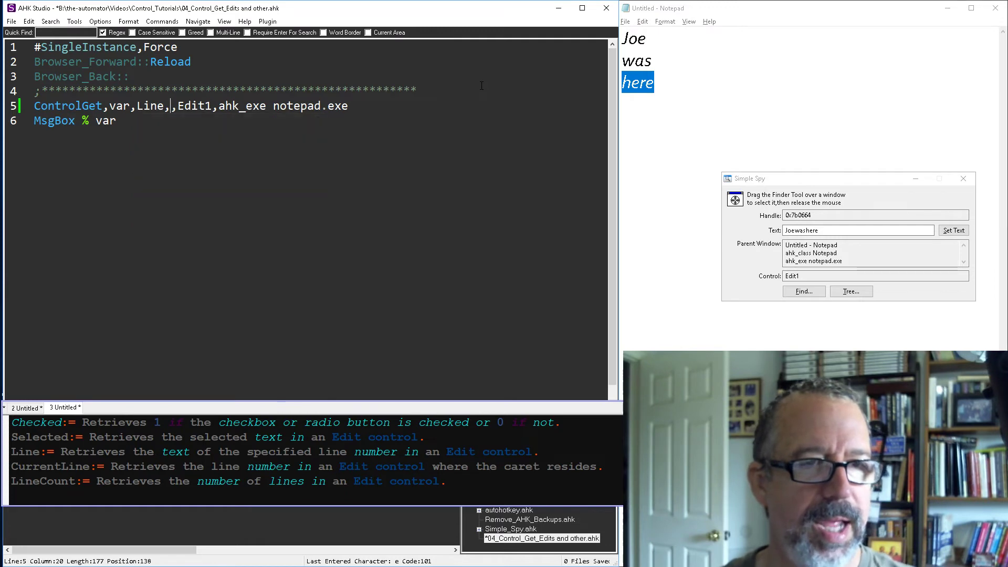
{"action": "type", "text": "1"}
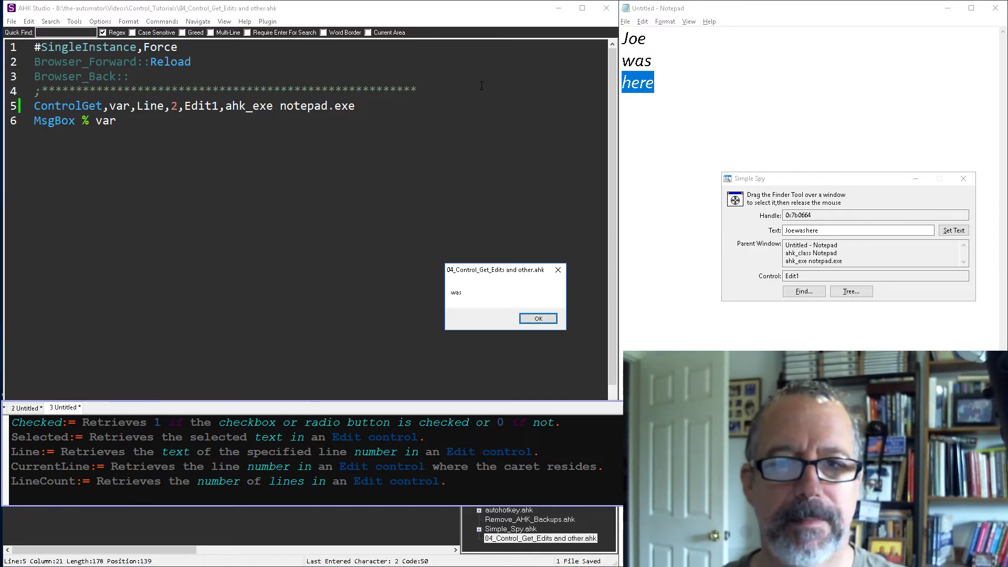
{"action": "left_click", "coordinate": [537, 318]}
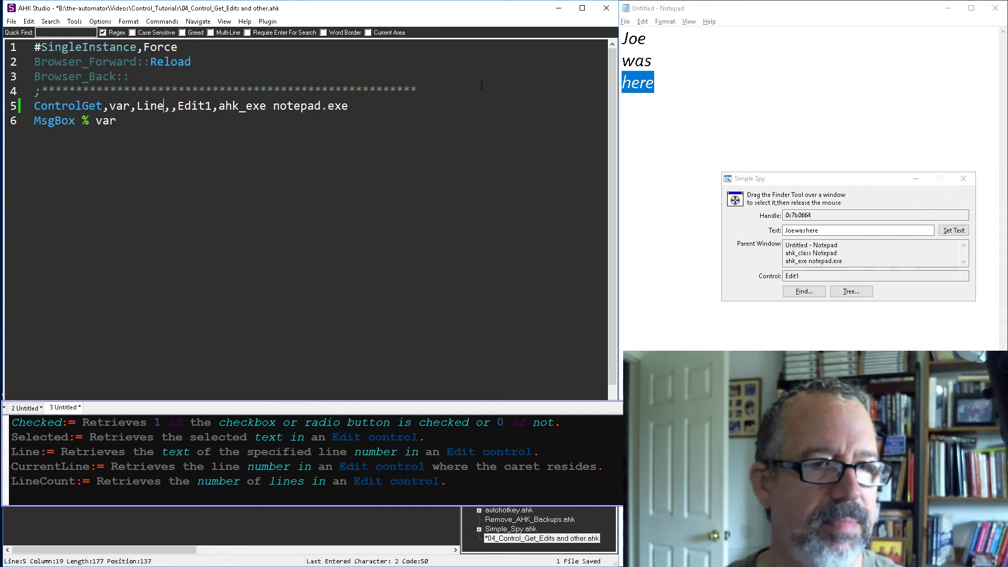
- Request CurrentLine from Edit1 and place the caret in Notepad's text
{"action": "type", "text": "Current"}
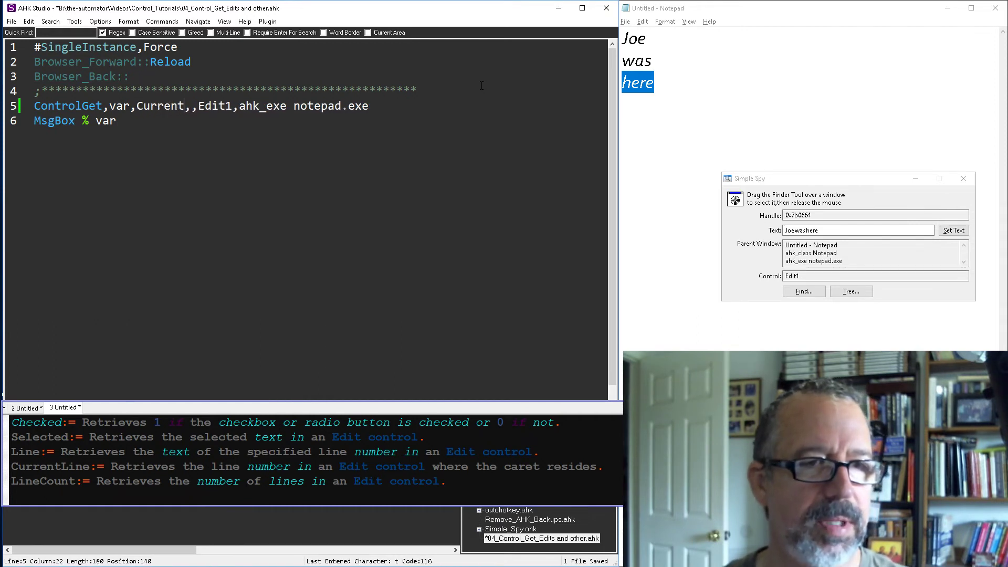
{"action": "type", "text": "L"}
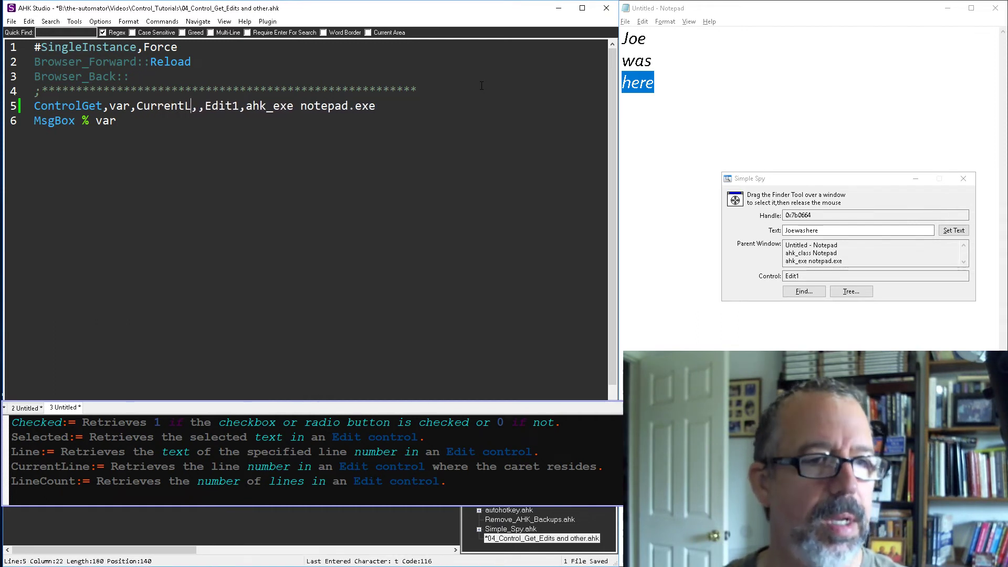
{"action": "type", "text": "ine"}
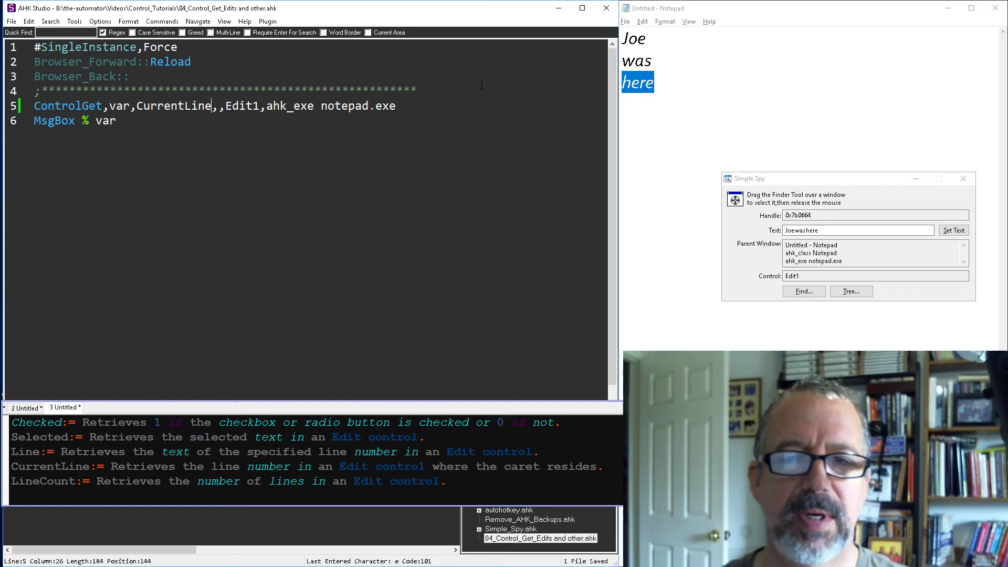
{"action": "left_click", "coordinate": [804, 46]}
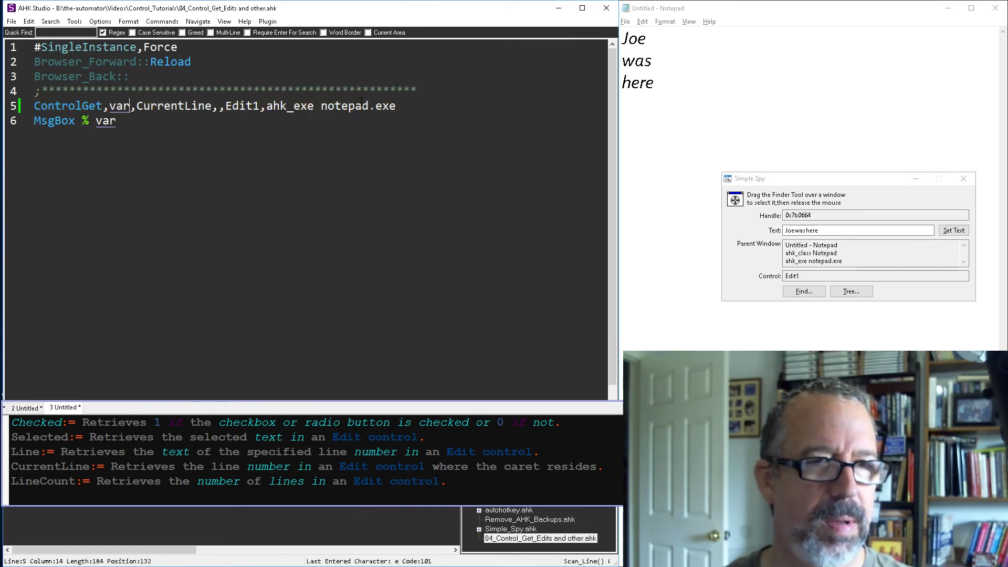
- Request LineCount from Edit1, which the message box reports as 3
{"action": "type", "text": "LineCount"}
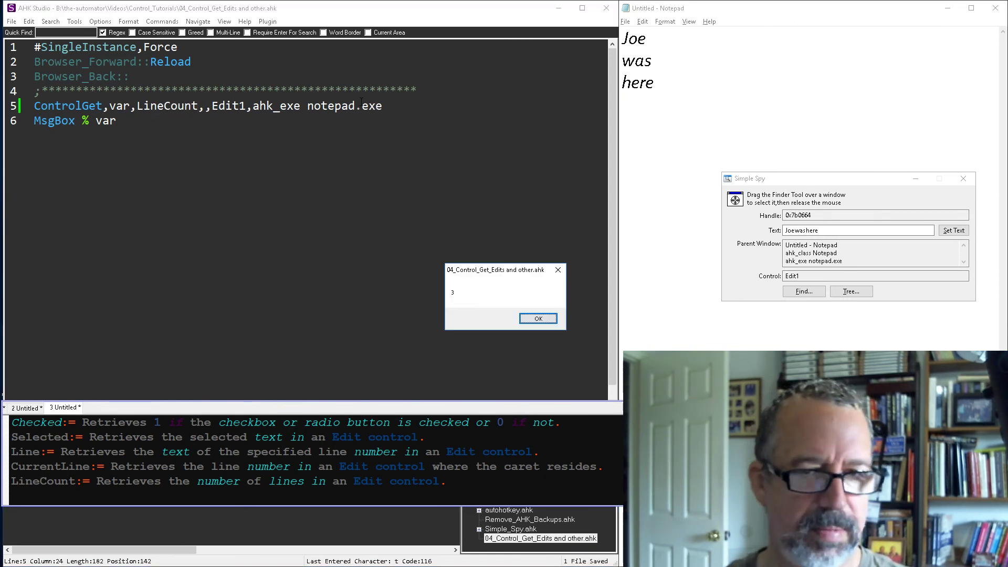
{"action": "left_click", "coordinate": [538, 318]}
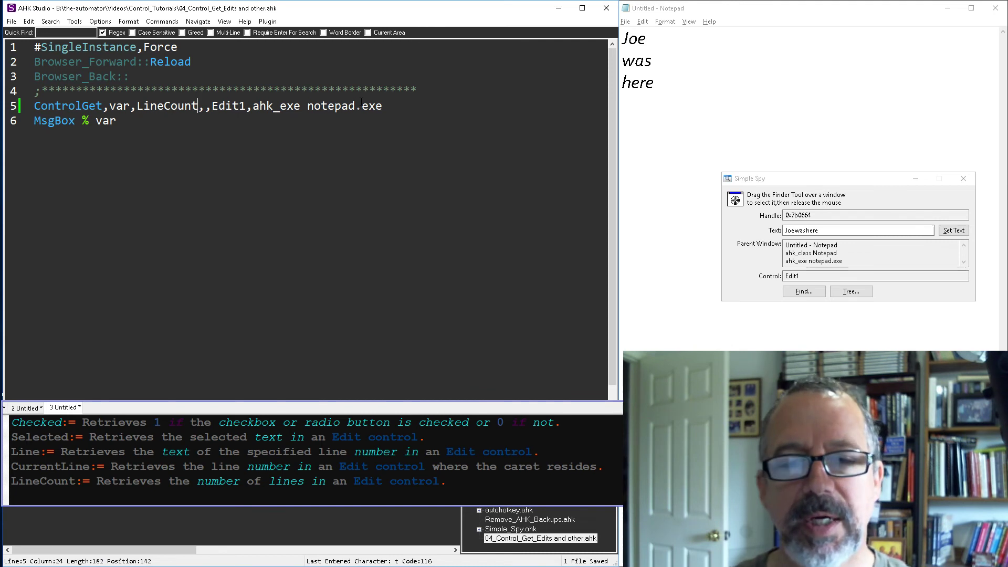